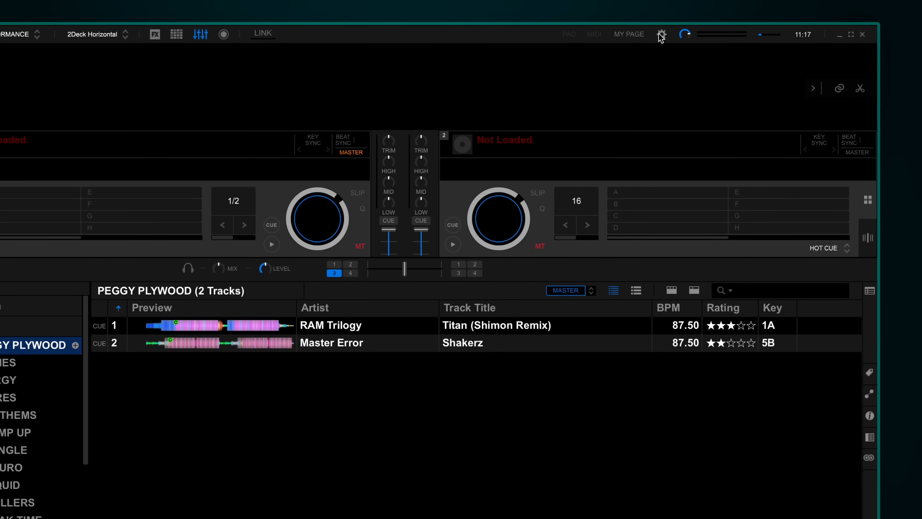
Show the analysis BPM Range choices in Preferences, with 70-180 still set
click(663, 33)
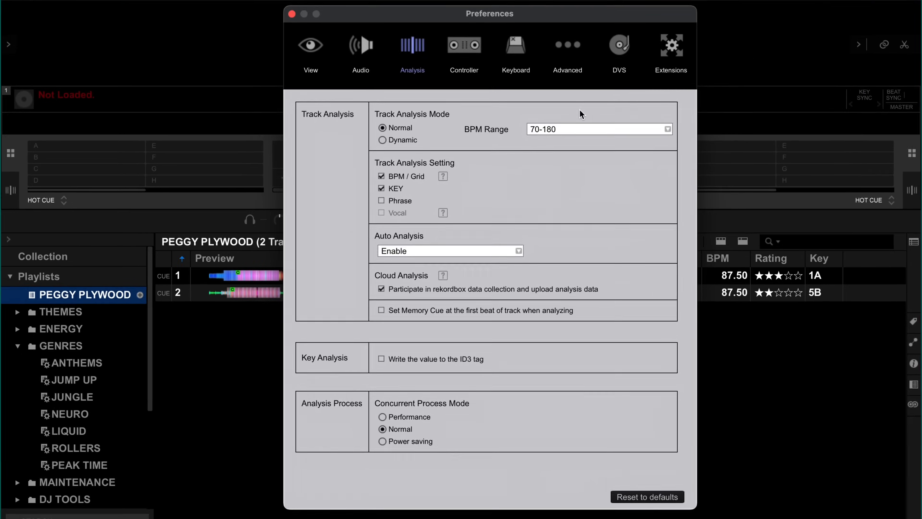
click(668, 129)
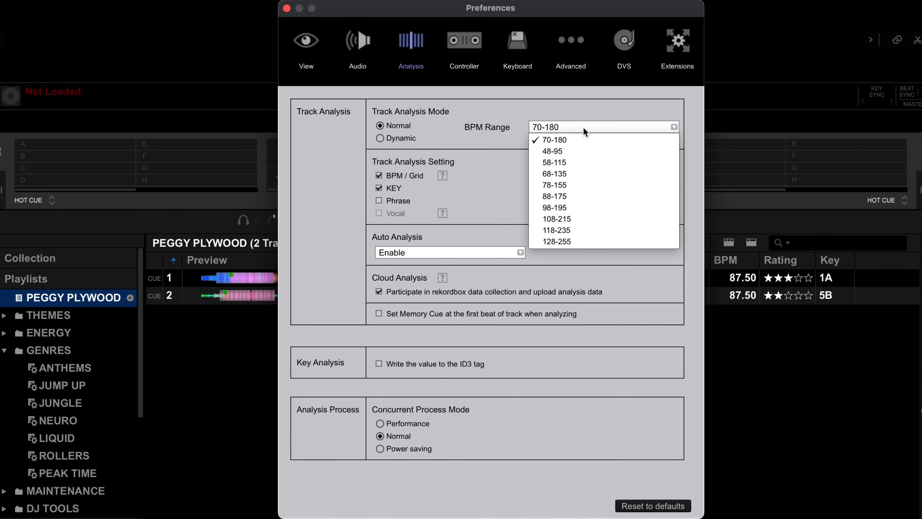
mouse_move(571, 202)
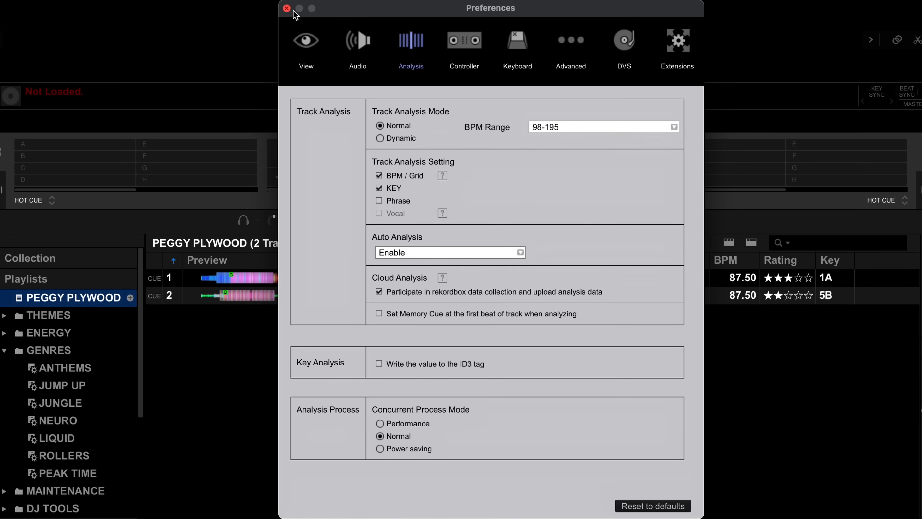
Reanalyse both playlist tracks for BPM/Grid and KEY, confirming with OK
click(287, 9)
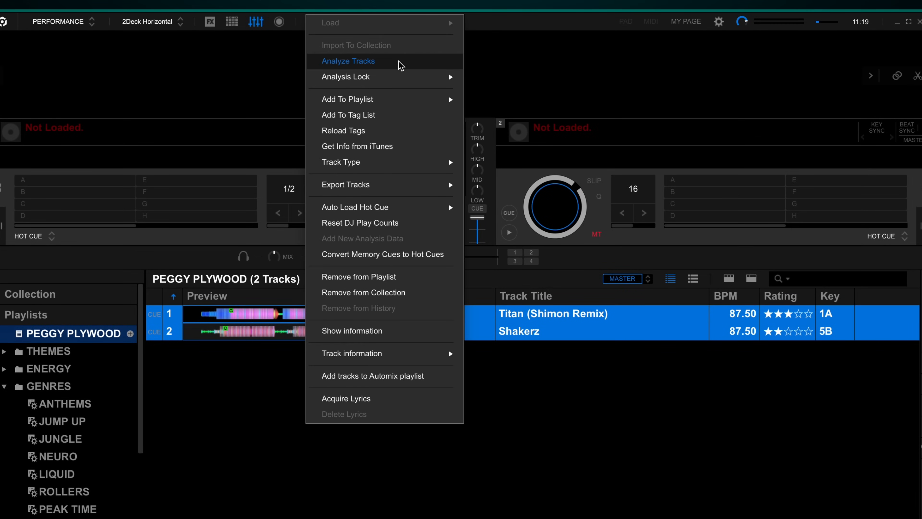
click(348, 61)
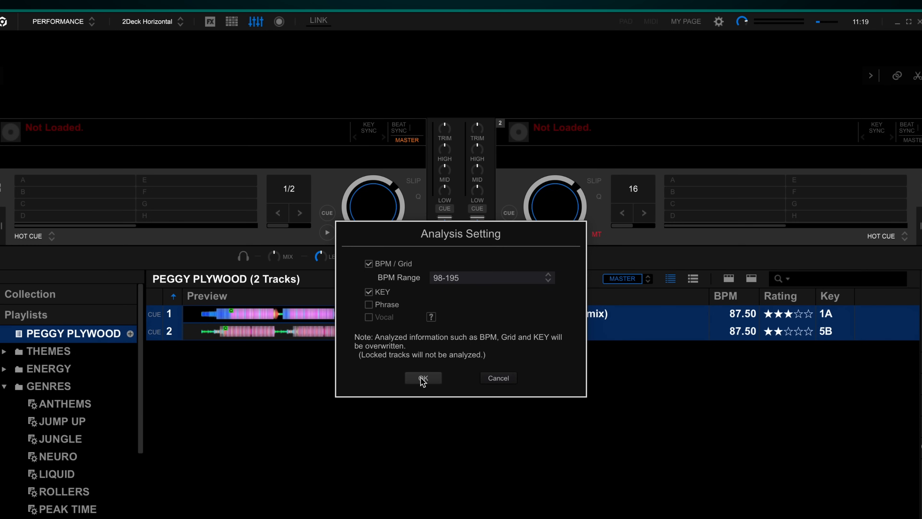
click(423, 378)
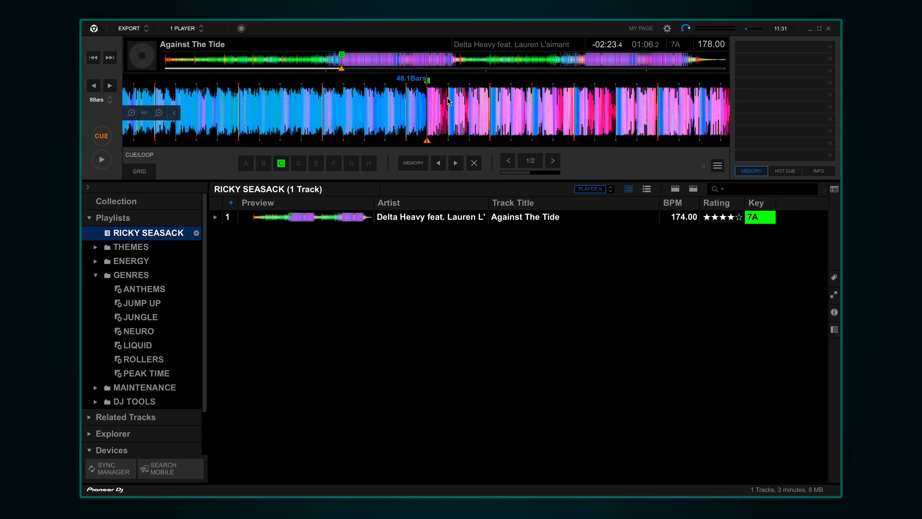
Toggle the beatgrid display on the loaded track with Cmd+G
key(cmd+g)
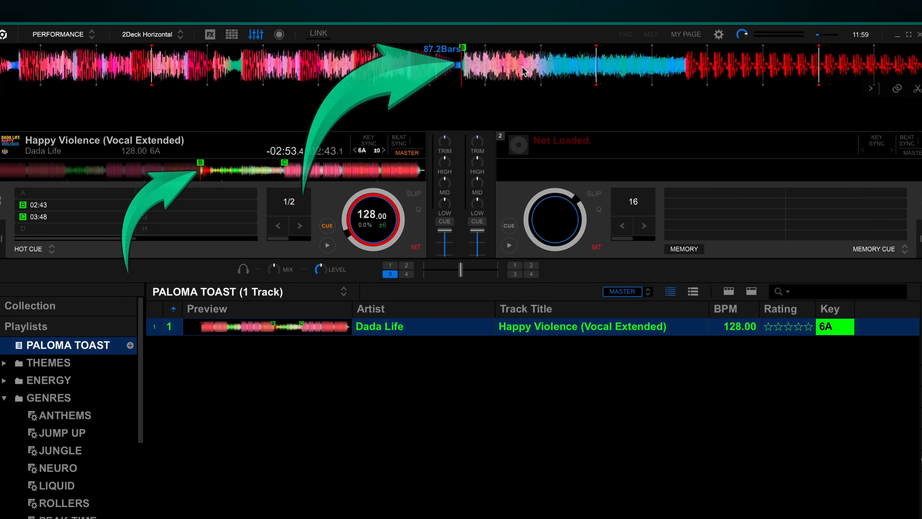
Advance 'Happy Violence' on deck 1 to hot cue C around 3:48
click(909, 34)
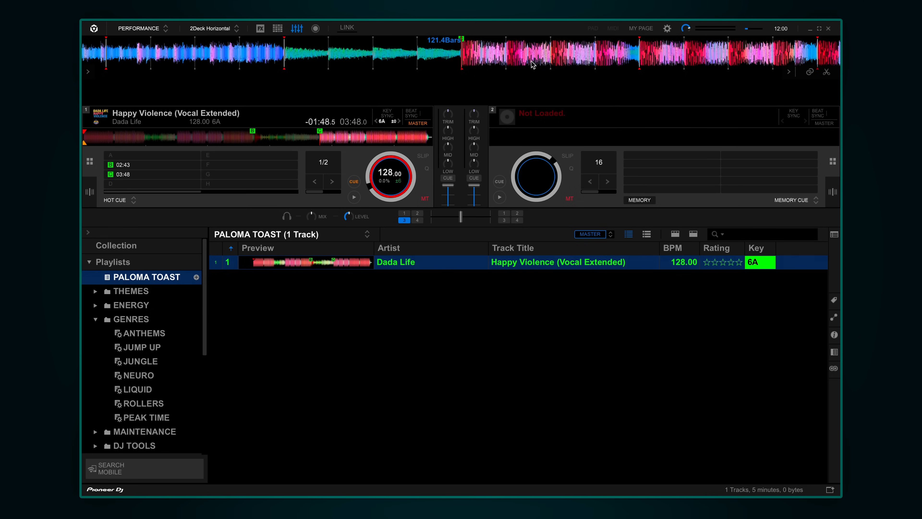
Reach for the analysis settings from the top toolbar while 'Happy Violence' stays loaded
click(668, 28)
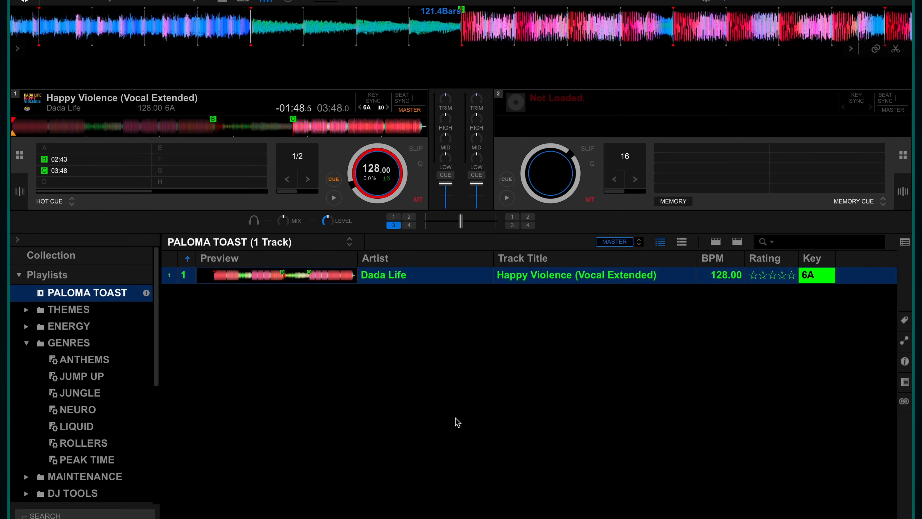
mouse_move(442, 278)
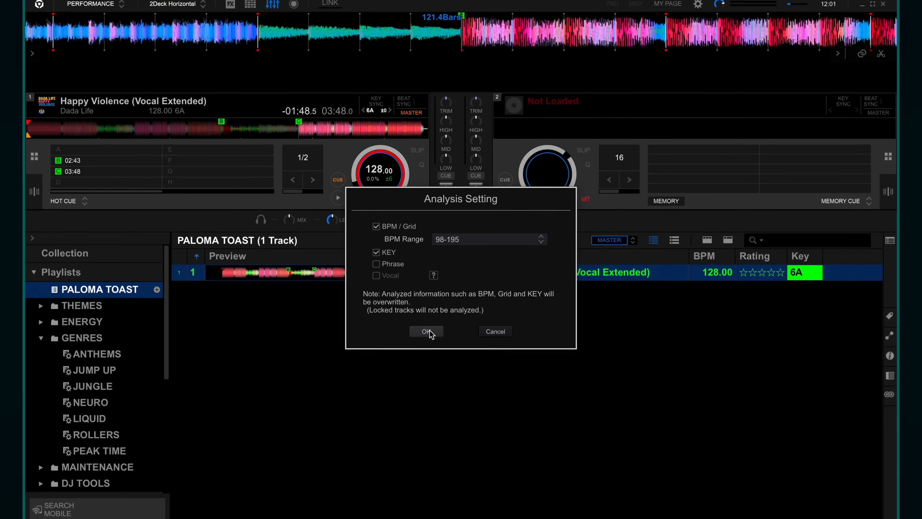
click(426, 331)
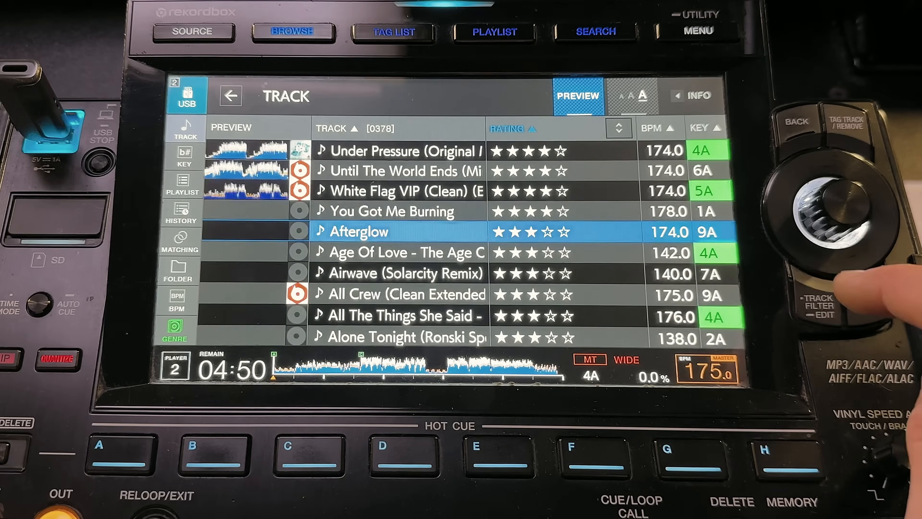
Apply Track Filter to the rating-sorted USB track list on the CDJ
click(820, 307)
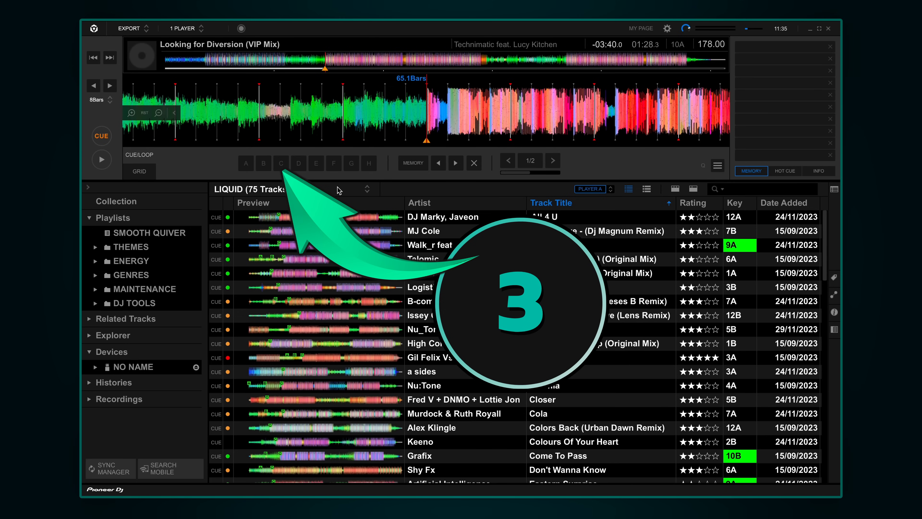
Store a 01:28 memory cue in 'Looking for Diversion' and switch to Performance mode
click(281, 164)
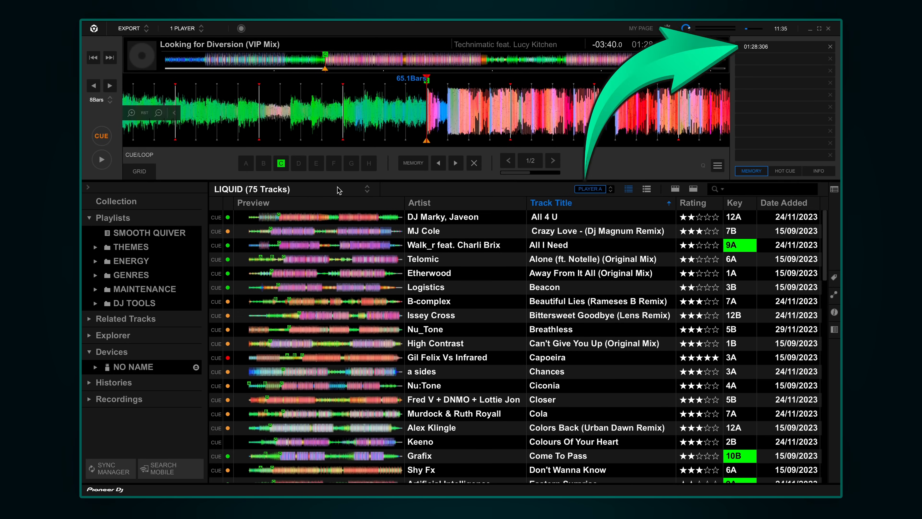
click(145, 29)
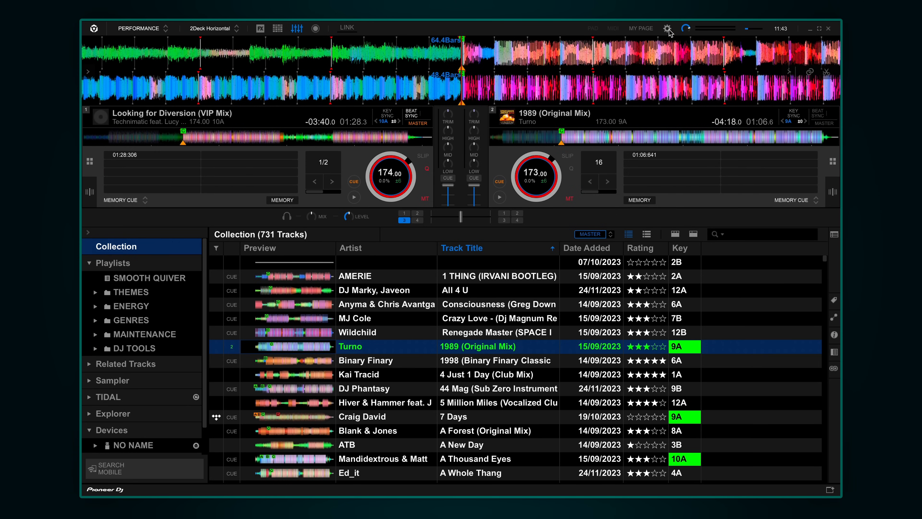
Locate the Set Memory Cue shortcut under Deck 1 in Preferences > Keyboard
click(668, 29)
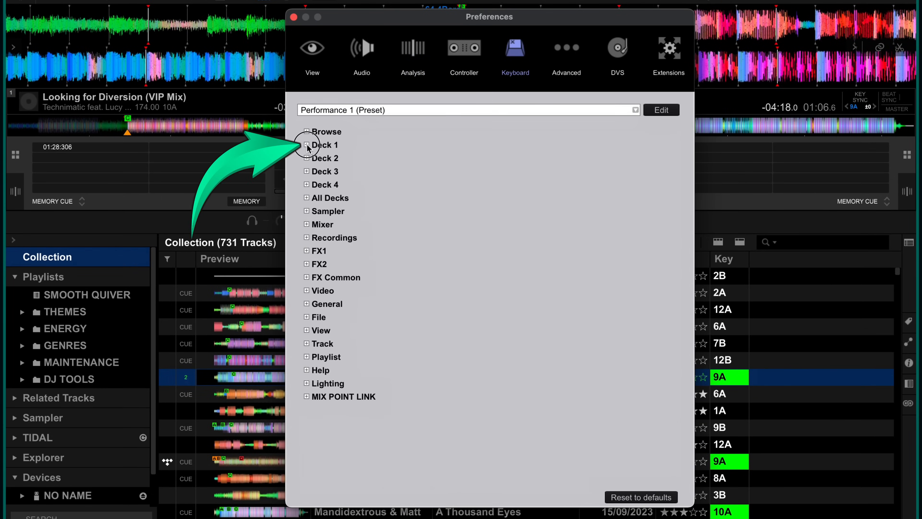
click(307, 145)
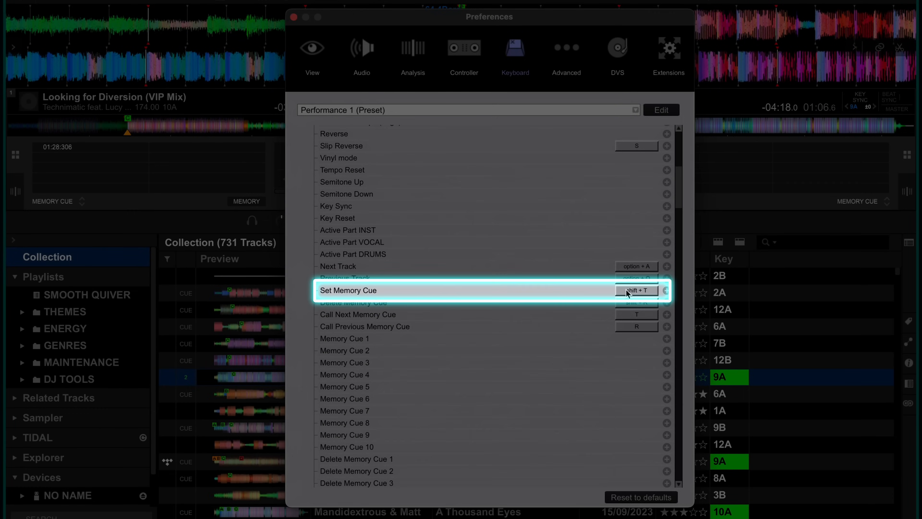
click(637, 290)
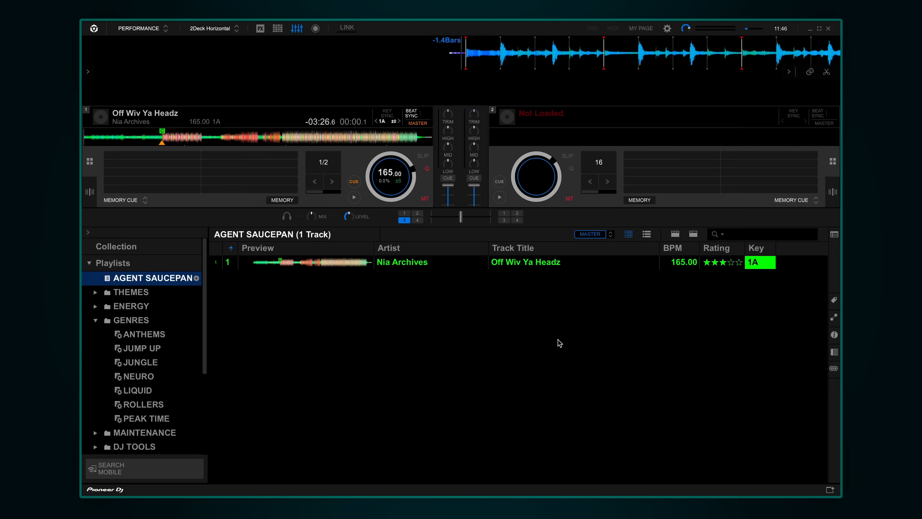
Tick 'Set Memory Cue at the first beat of track when analyzing' in Analysis preferences
click(667, 29)
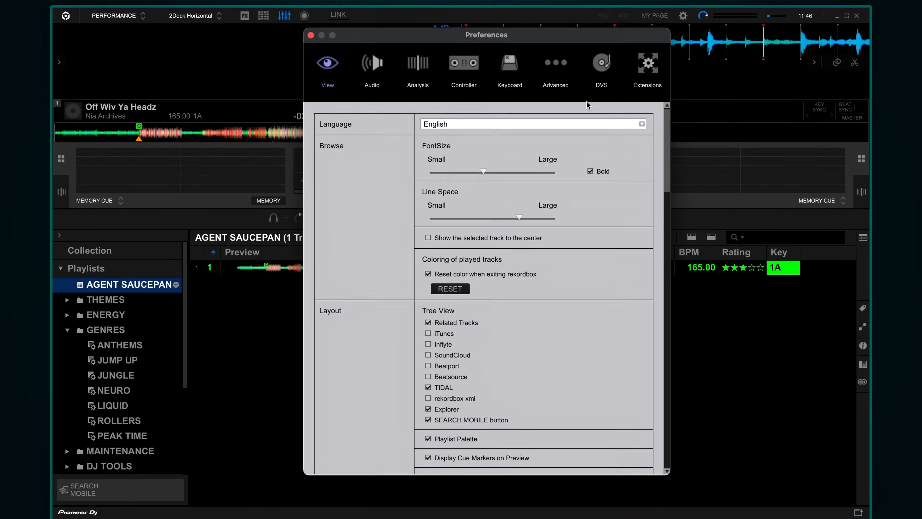
click(418, 64)
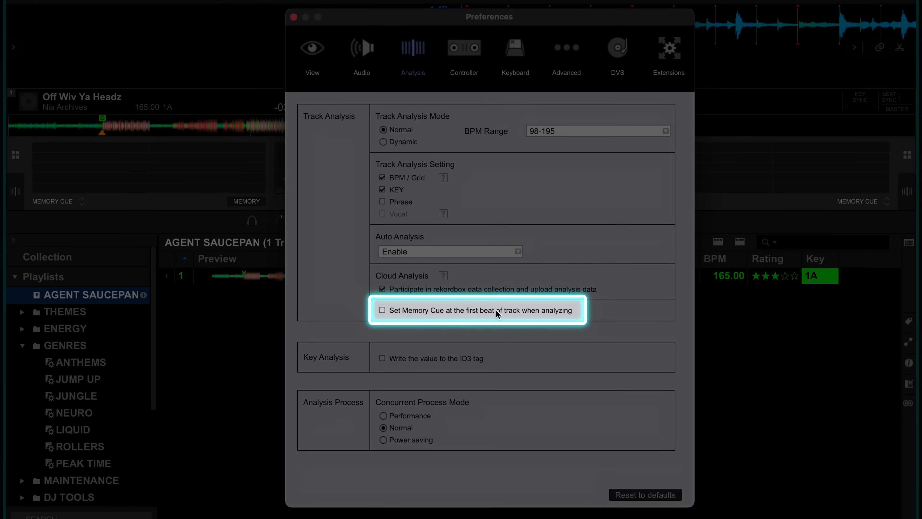
click(293, 17)
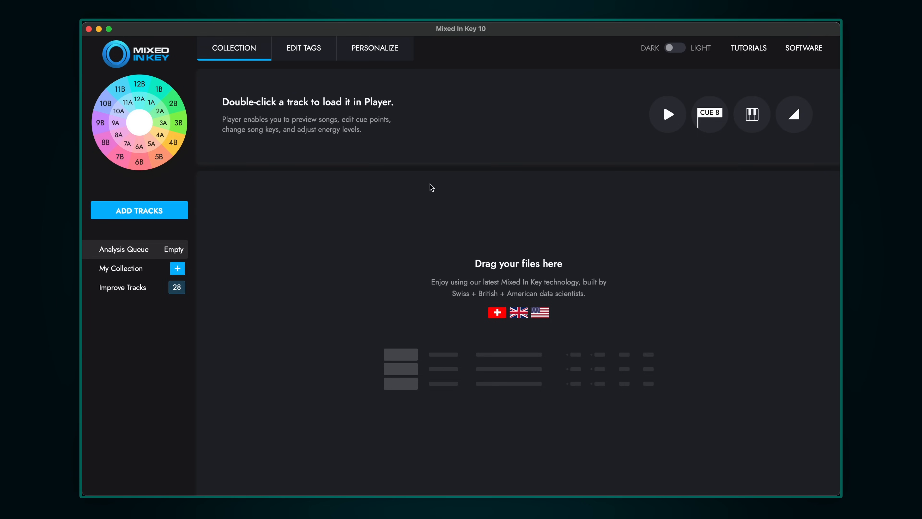
Set Update Tags to write key and energy before the song name under Personalize
click(376, 47)
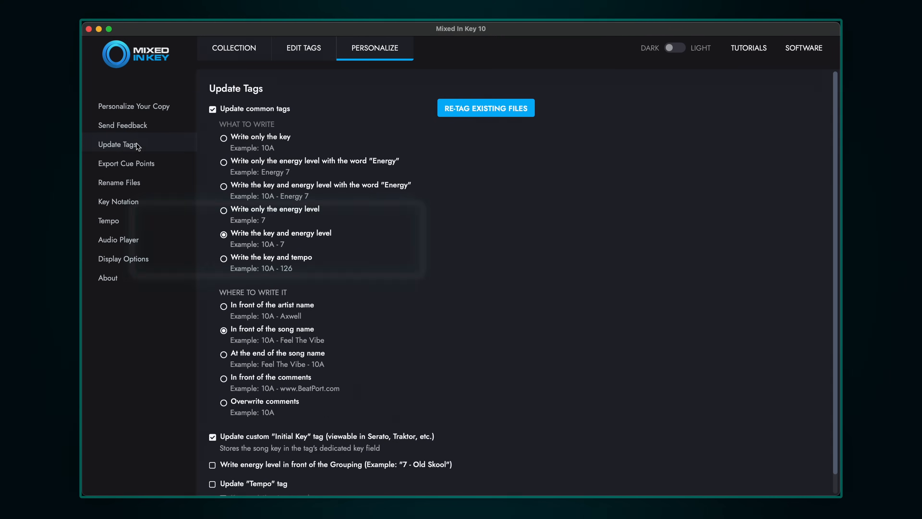
click(234, 48)
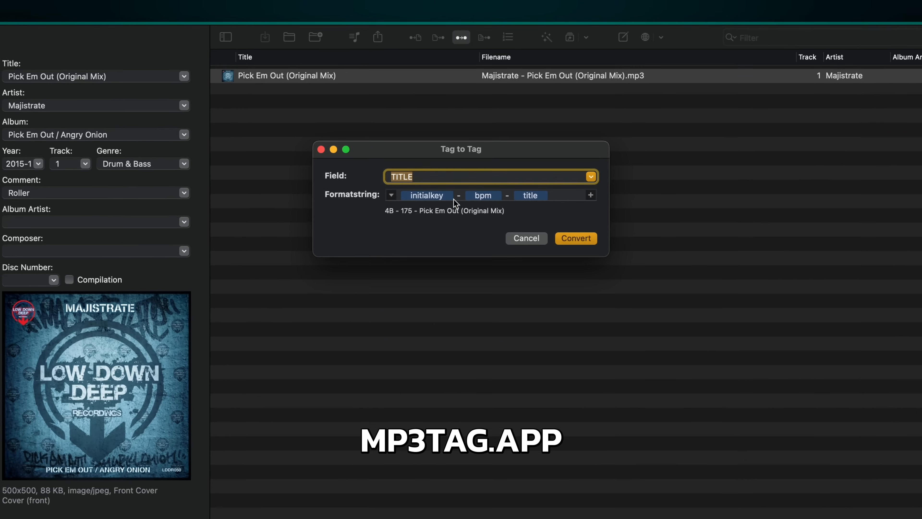
click(577, 238)
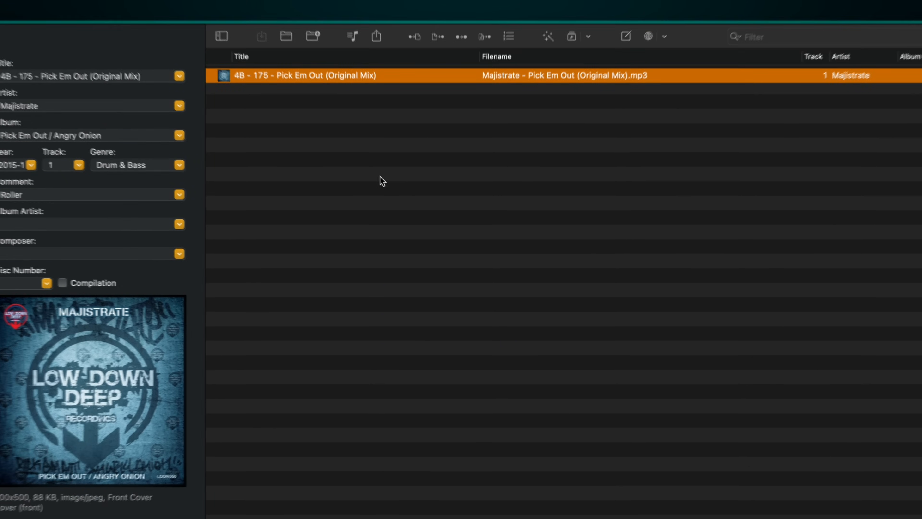